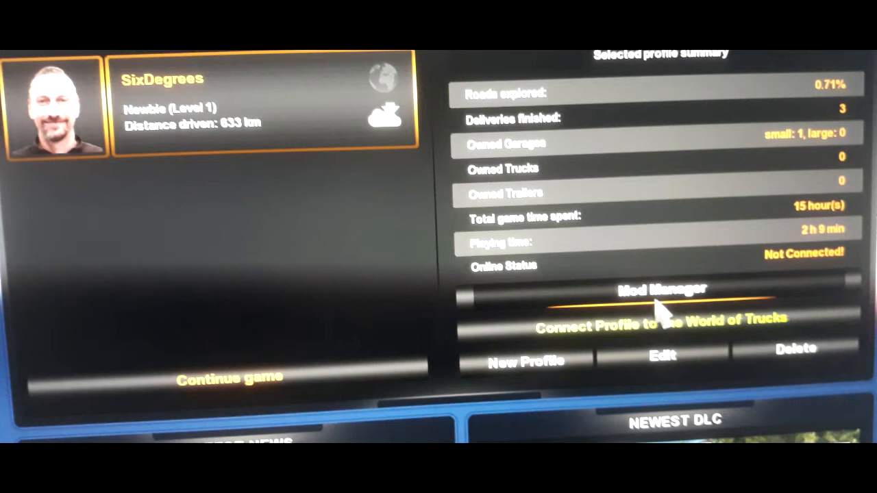
# Open the Mod Manager for the current ETS2 profile
pyautogui.click(661, 288)
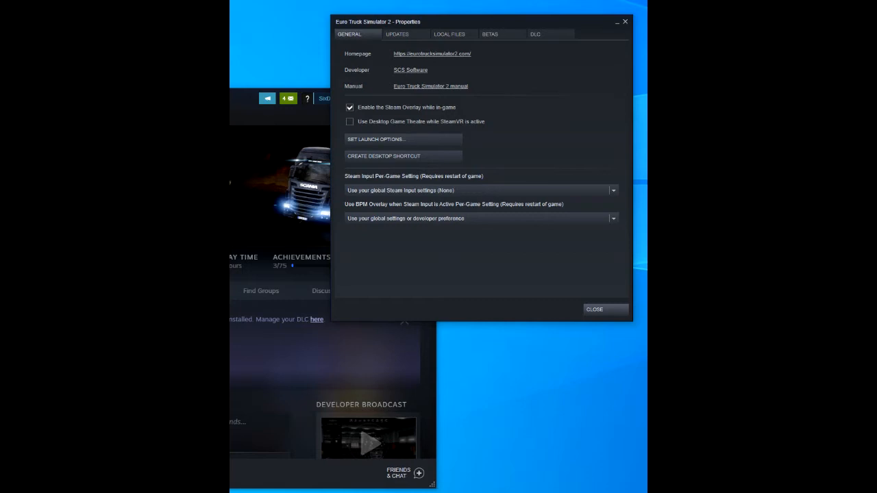
# Bring up Set Launch Options for Euro Truck Simulator 2 in its Steam properties
pyautogui.click(375, 139)
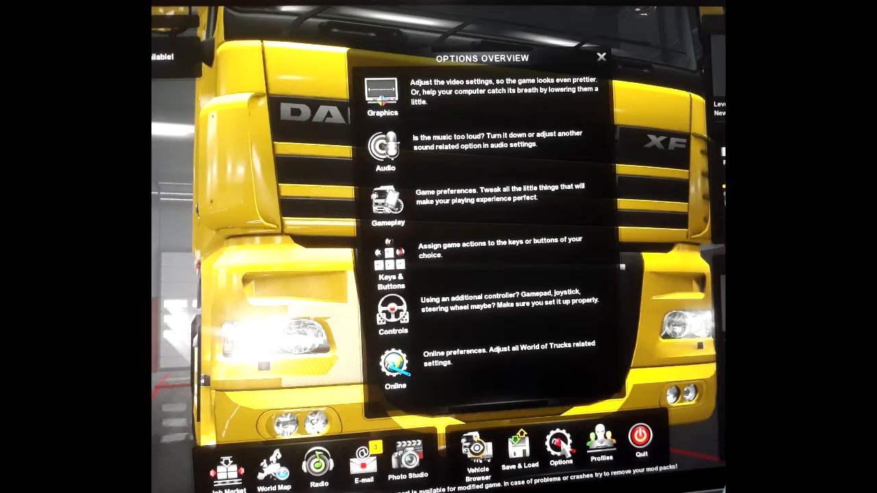
# Go to the Graphics page of the in-game options
pyautogui.click(381, 93)
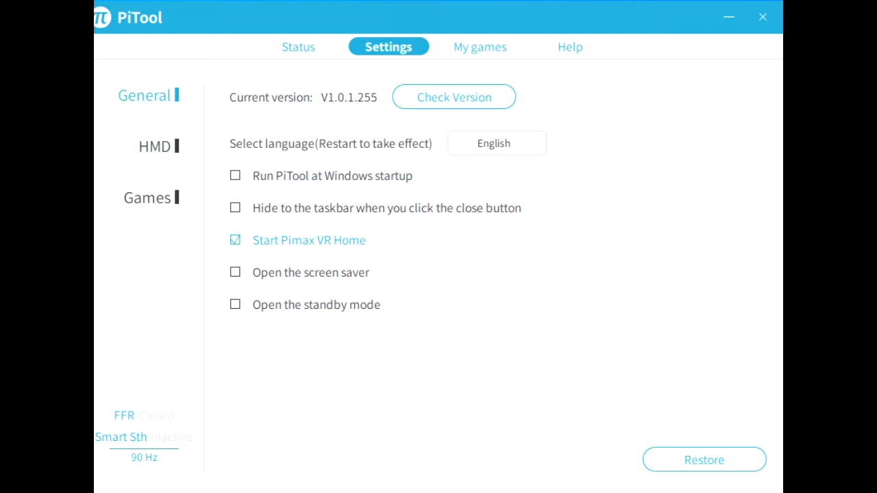
# Show the PiTool Settings page with its General and HMD sections
pyautogui.click(153, 145)
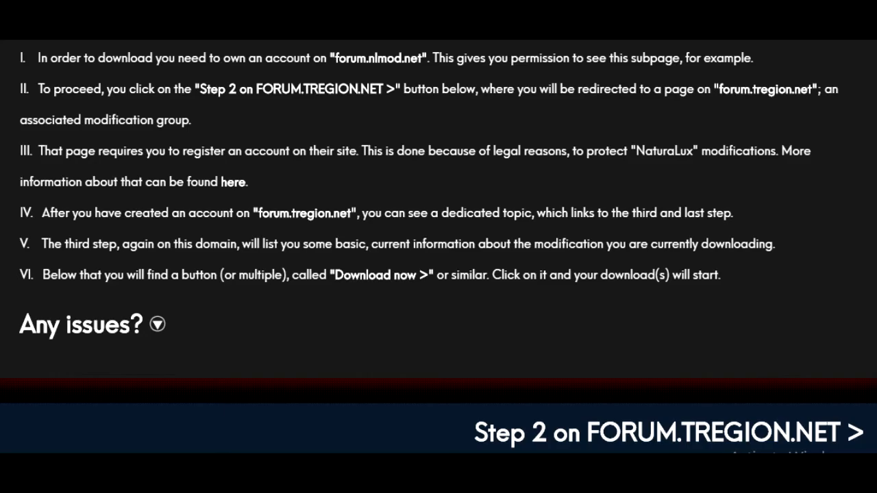
# Continue to Step 2 on the Tregion forum, log in, and reach the NaturaLux Step 3 download topic
pyautogui.click(663, 433)
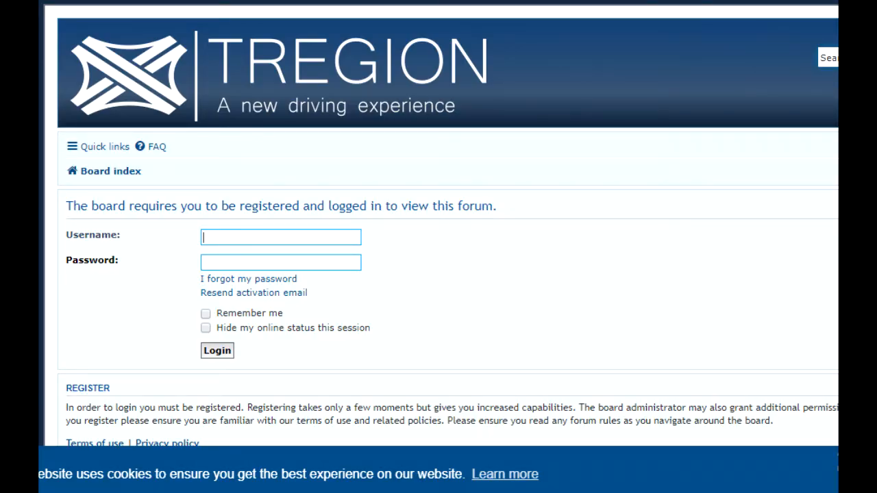
pyautogui.click(217, 351)
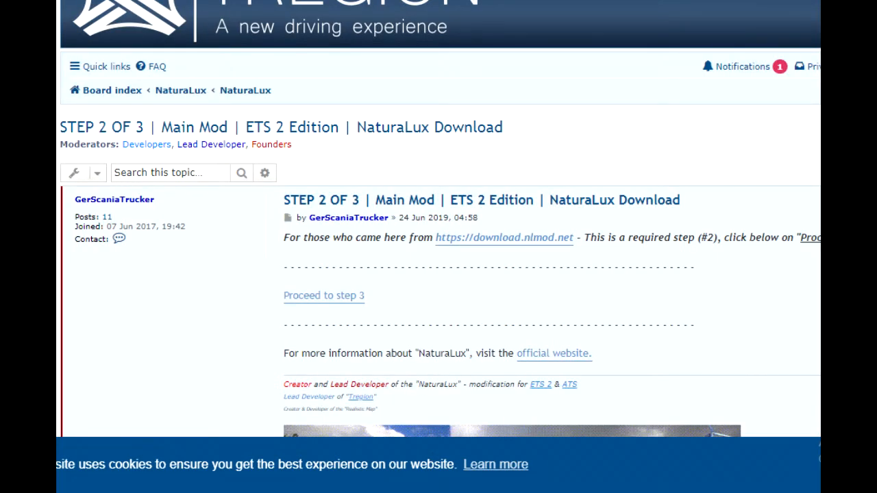
pyautogui.click(323, 296)
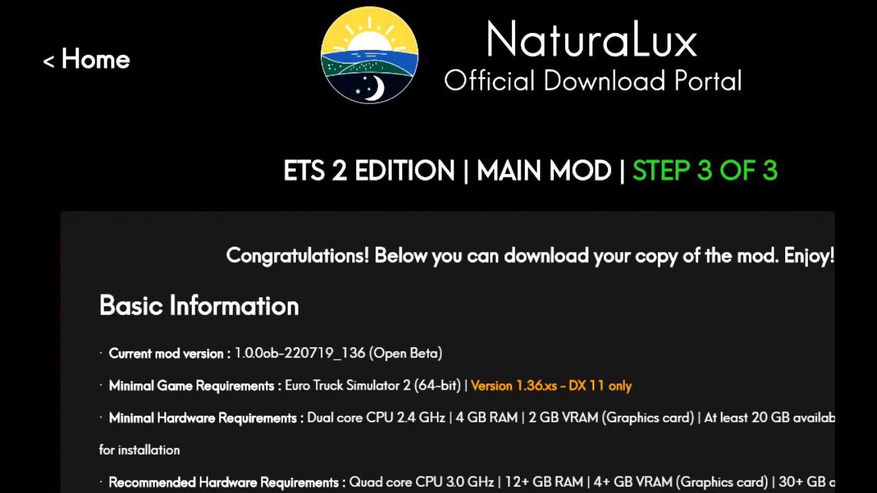
# Review the NaturaLux Basic Information and requirements on the download page
pyautogui.scroll(-3)
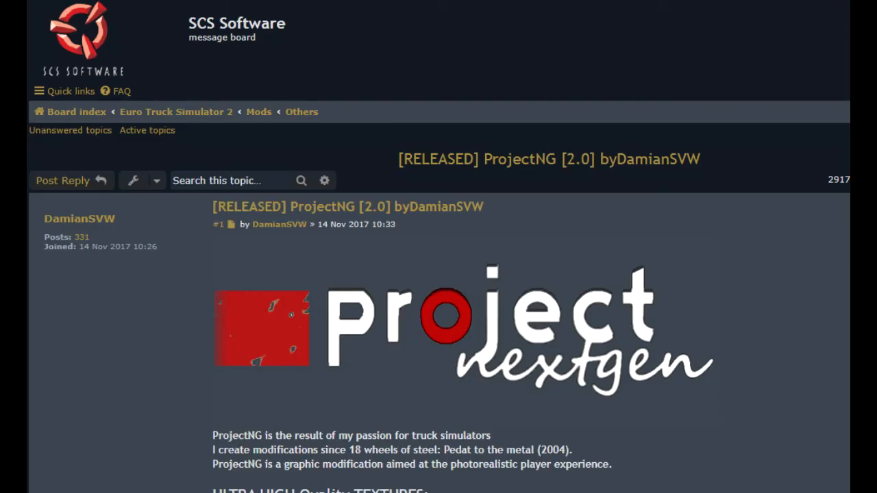
# Scroll to ProjectNG's DOWNLOAD 2.0 ALL IN ONE link and move on to the Real Traffic Density by Cip topic
pyautogui.scroll(-3)
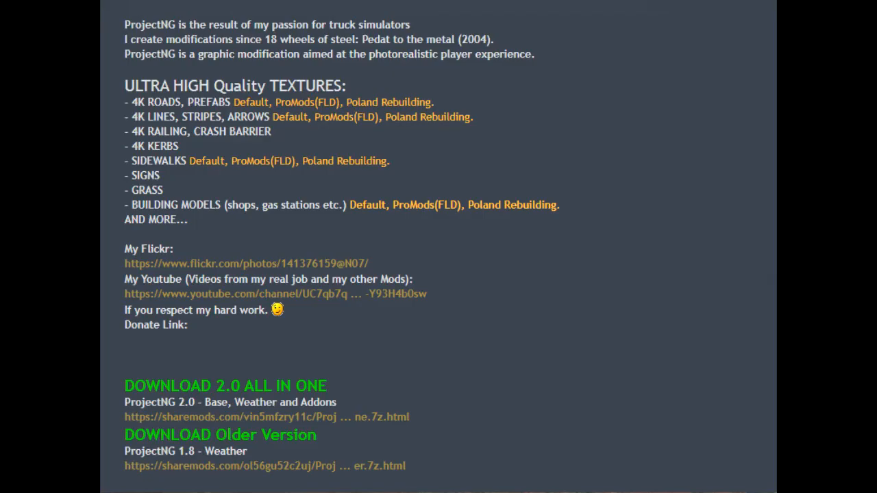
pyautogui.click(266, 416)
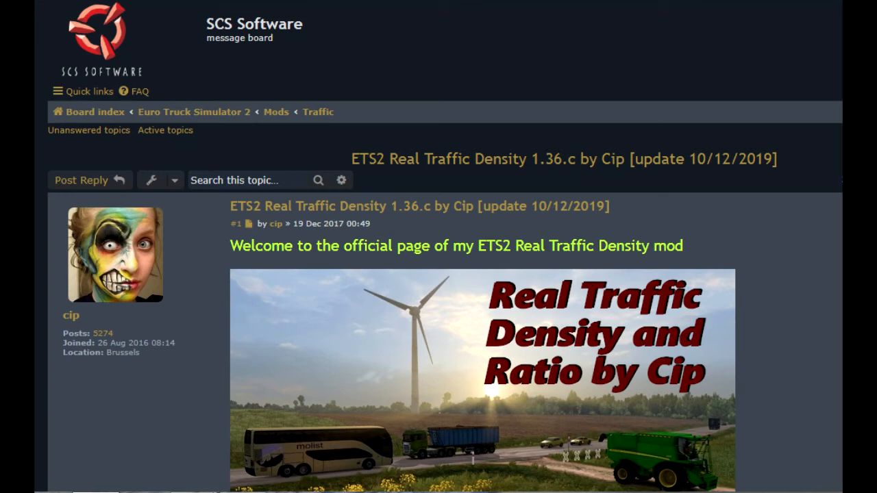
pyautogui.scroll(-3)
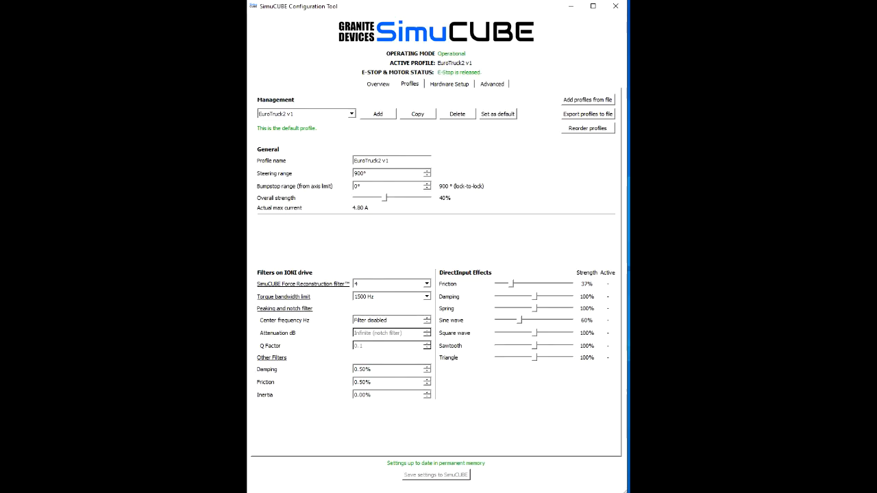
# Show the SimuCube Hardware Setup page with bumpstop effect and centering spring options
pyautogui.click(449, 84)
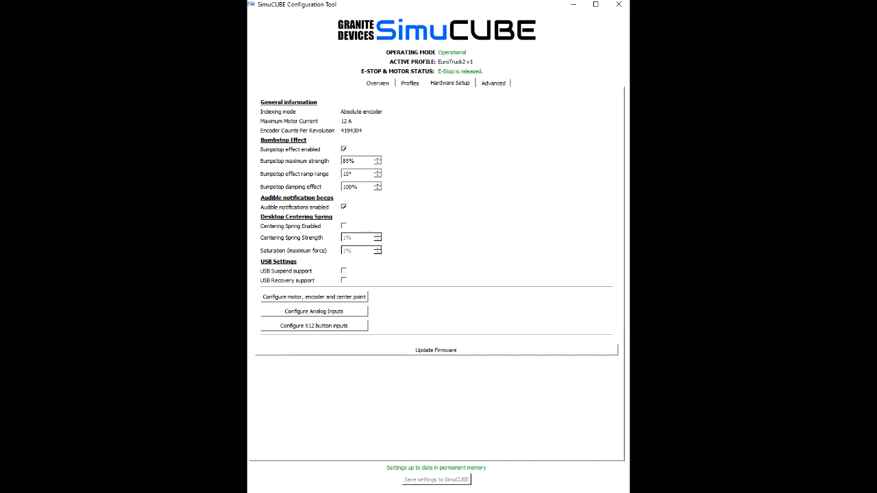